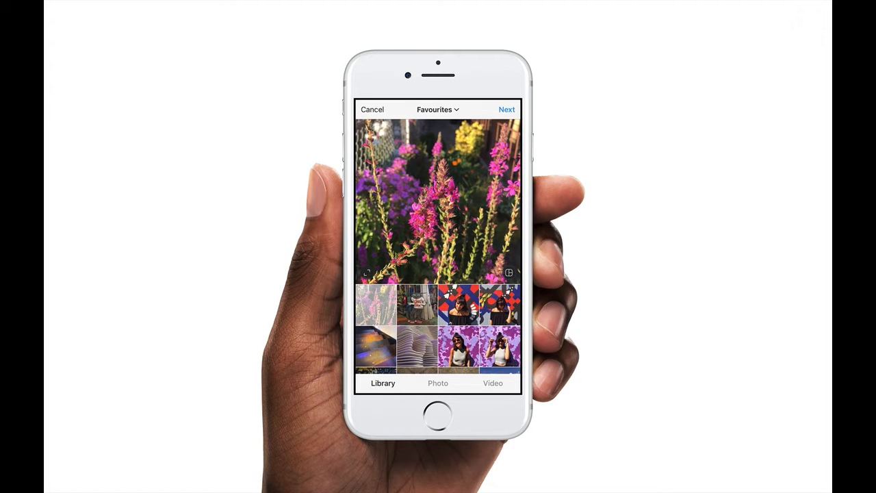
Step: Tap the Photo, Library and Video tabs in the demo to preview each screen
click(438, 383)
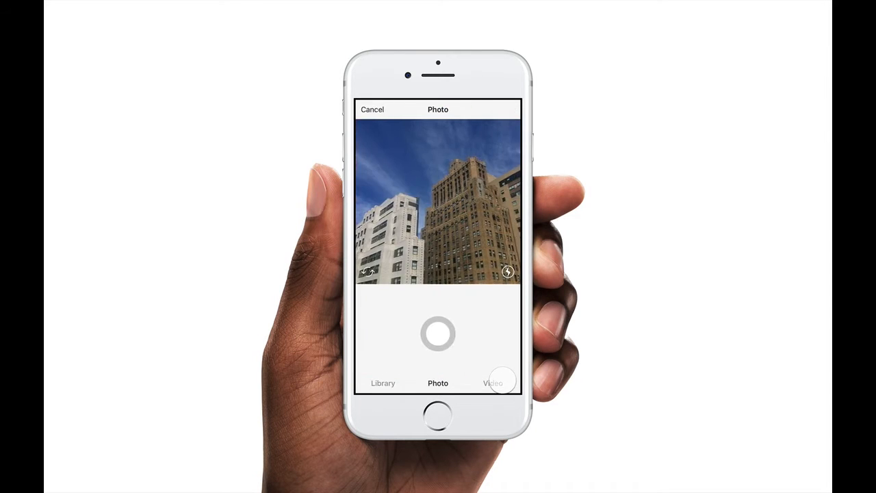
click(383, 383)
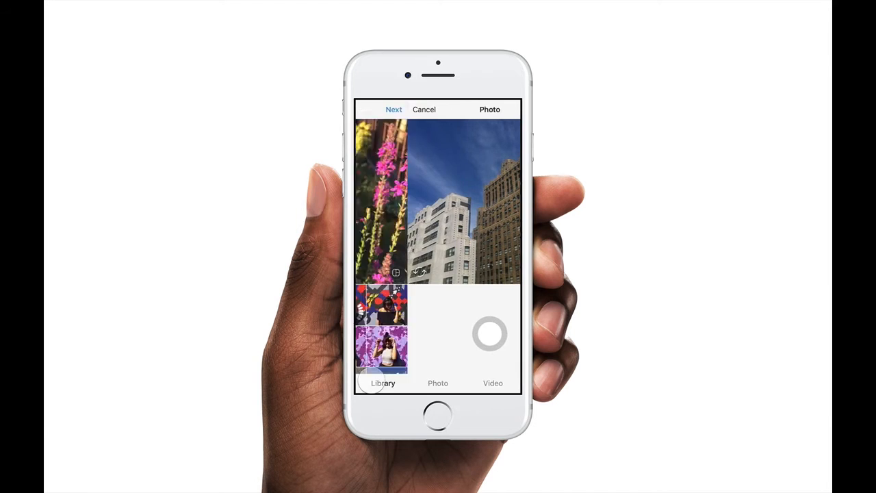
click(492, 382)
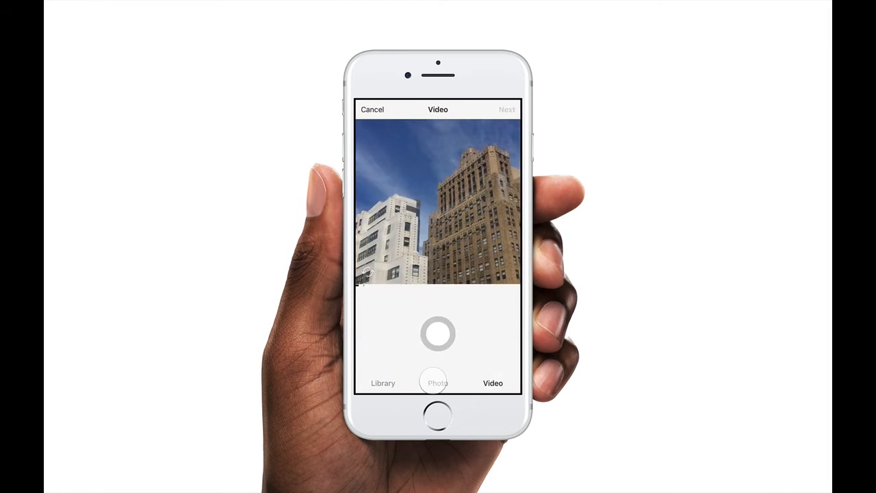
click(383, 383)
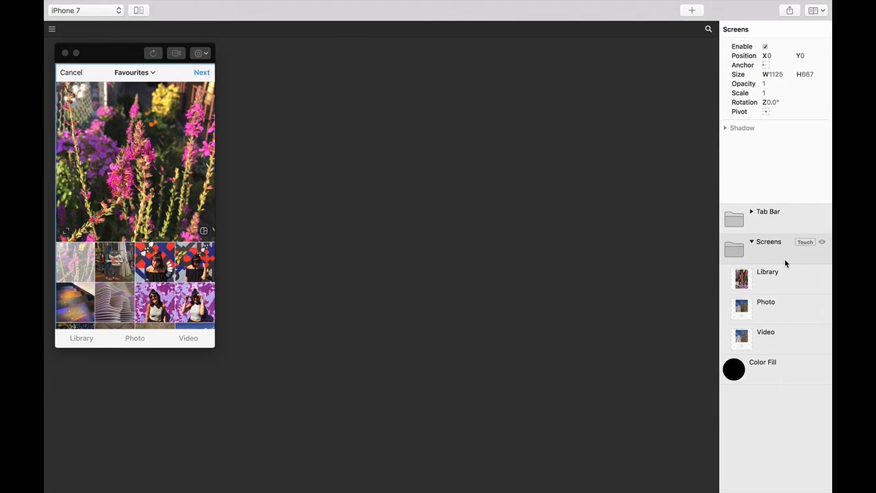
Step: Inspect the Tab Bar group's tabs, then search 'switc' for the switch patch
click(769, 241)
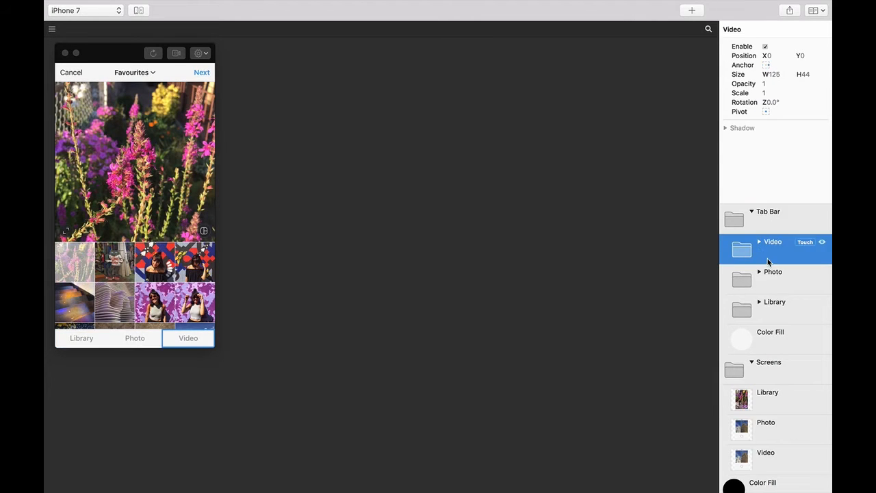
click(773, 271)
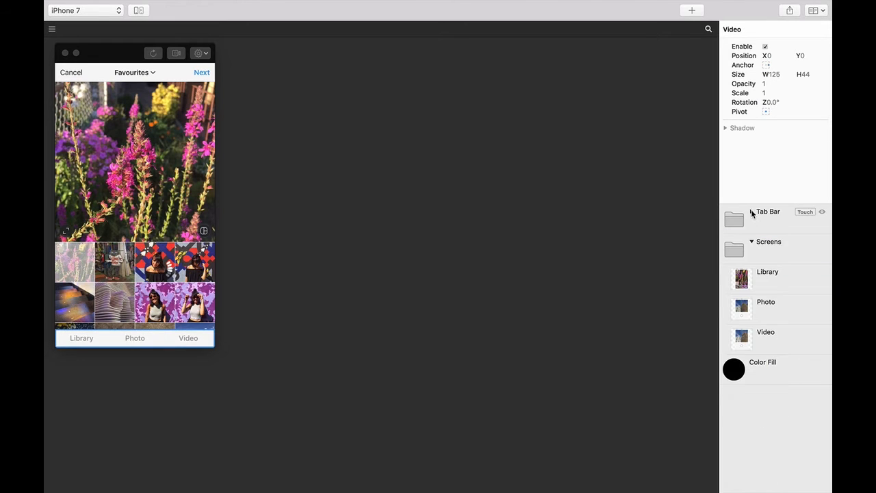
text(switc)
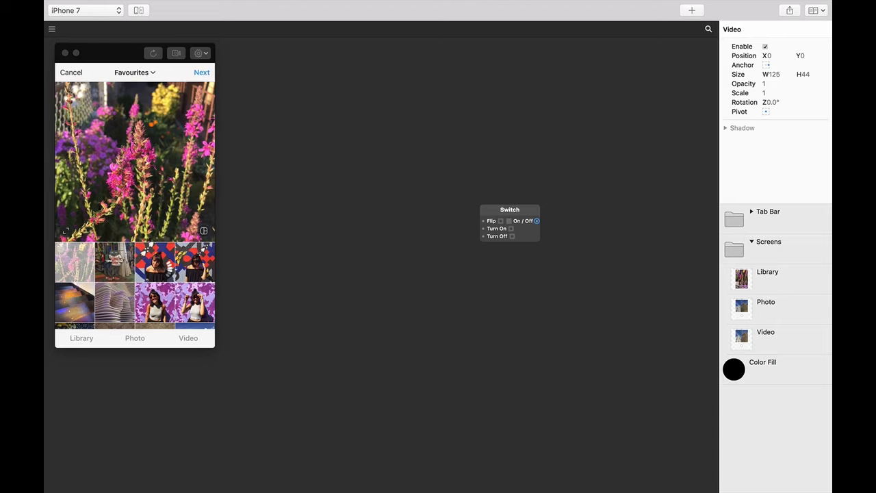
mouse_move(384, 224)
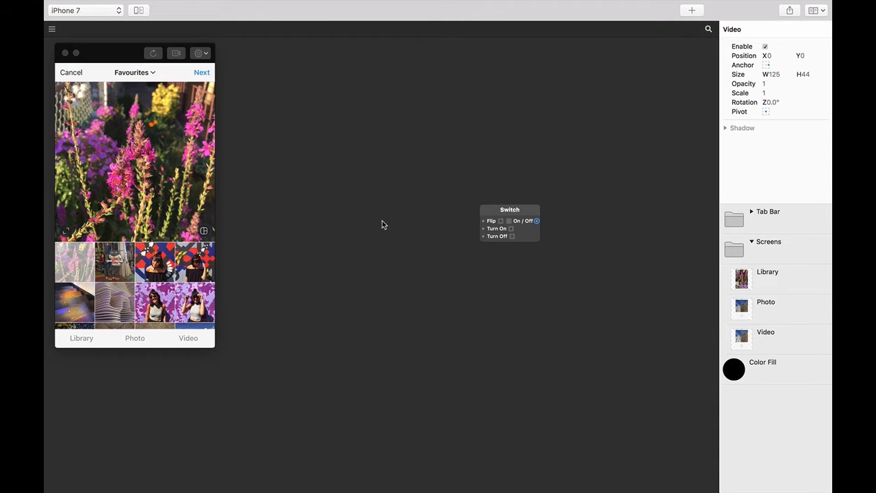
click(509, 223)
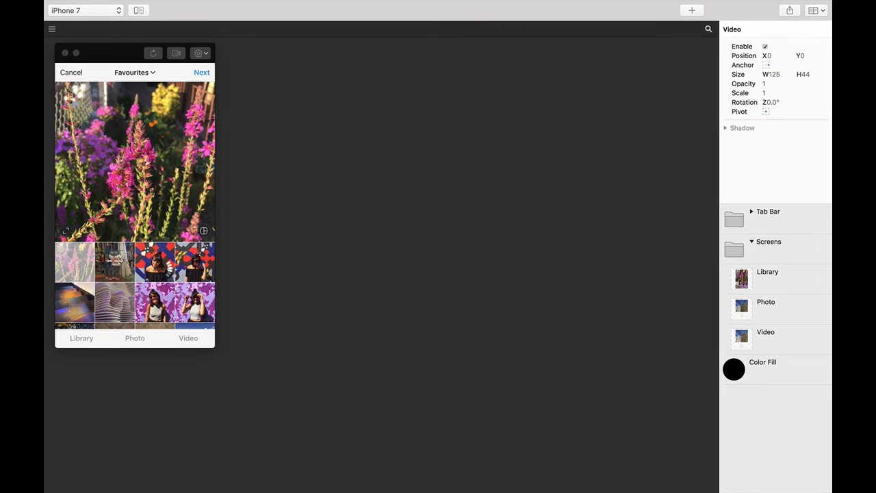
Step: Insert an Option Switch from the 'option' library search and drag it toward canvas centre
double_click(536, 181)
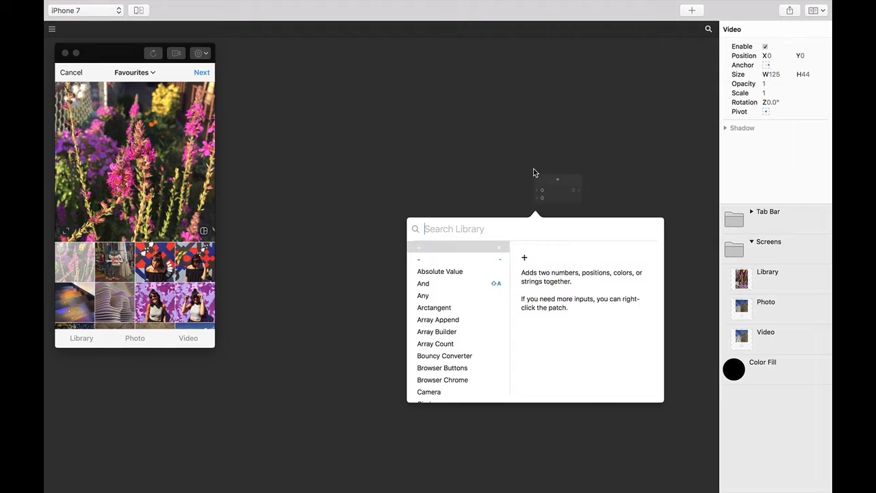
text(option)
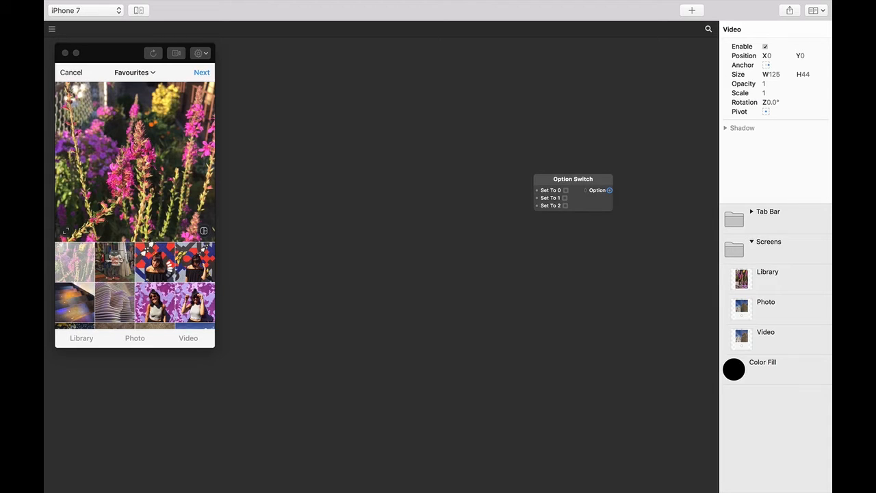
click(573, 191)
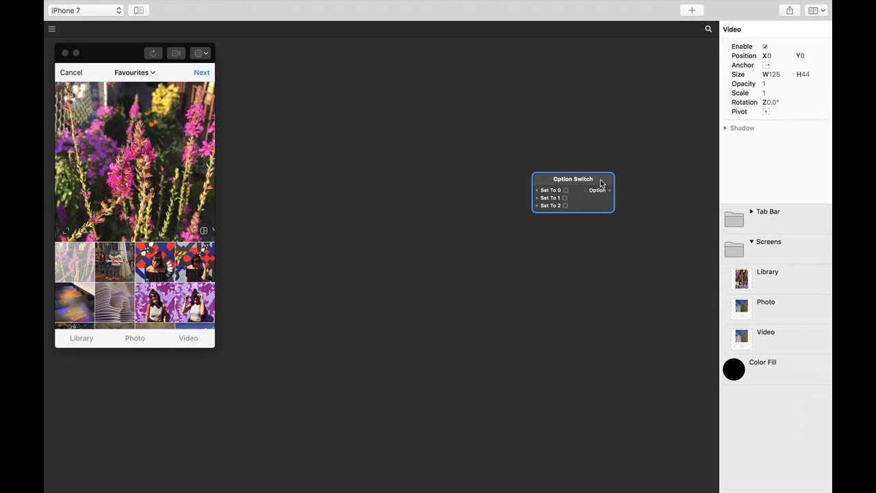
drag(573, 179, 447, 171)
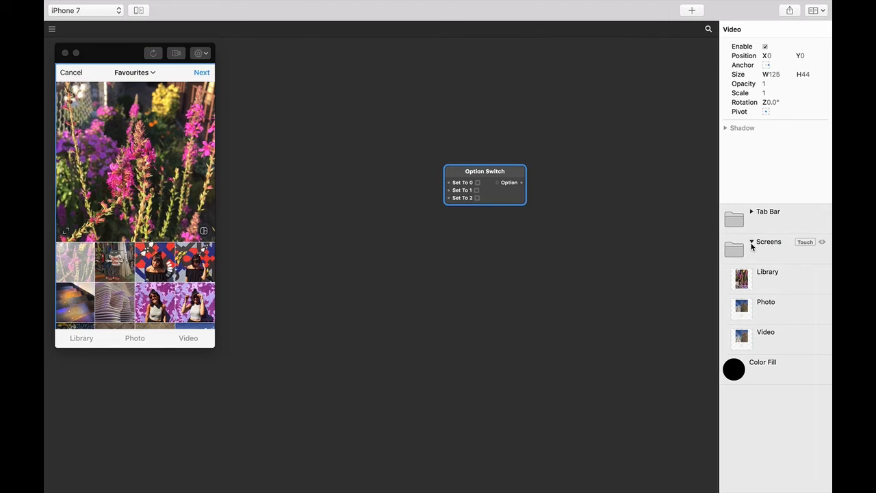
Step: Expand Tab Bar, wire the tab taps into Set To 0, 1, 2, and test Photo and Library
click(751, 242)
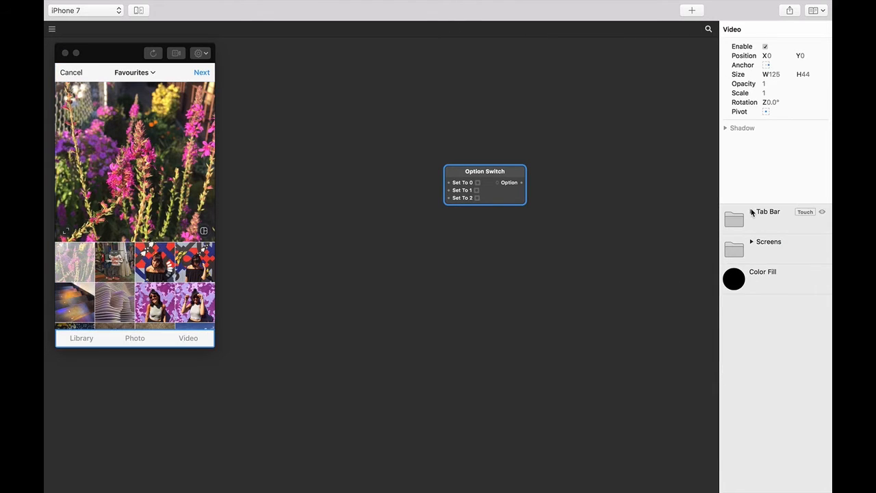
click(751, 211)
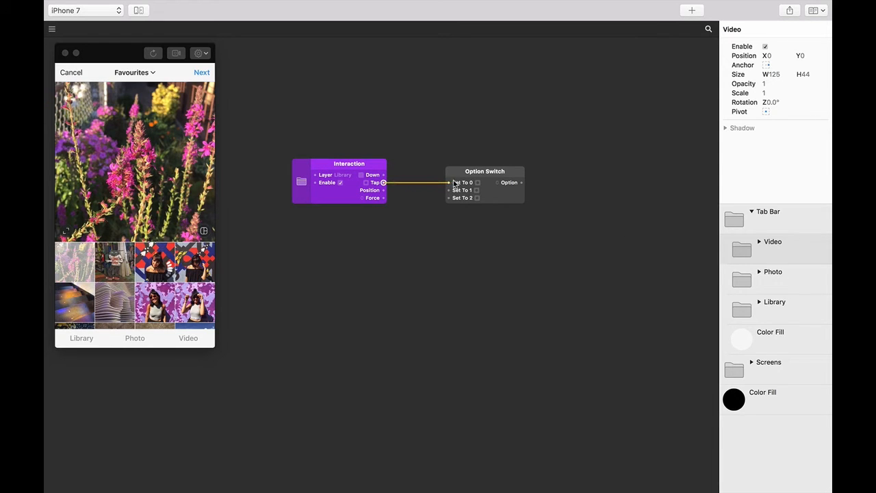
click(805, 272)
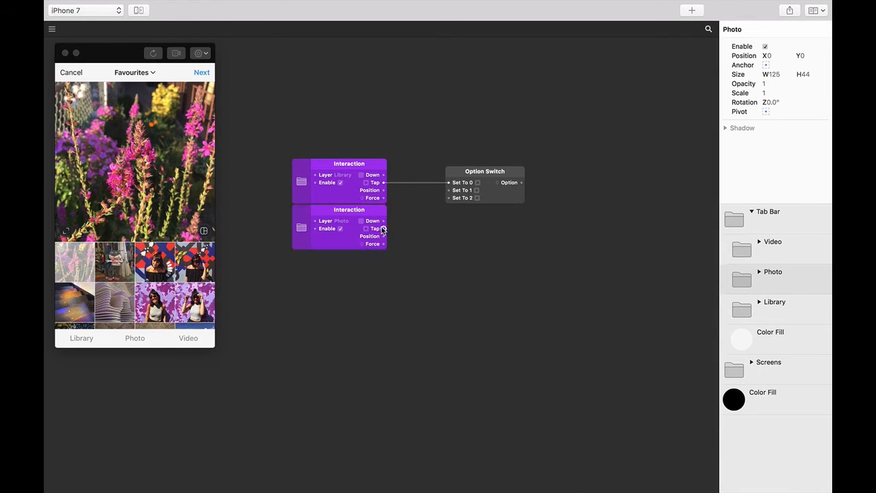
drag(384, 229, 448, 189)
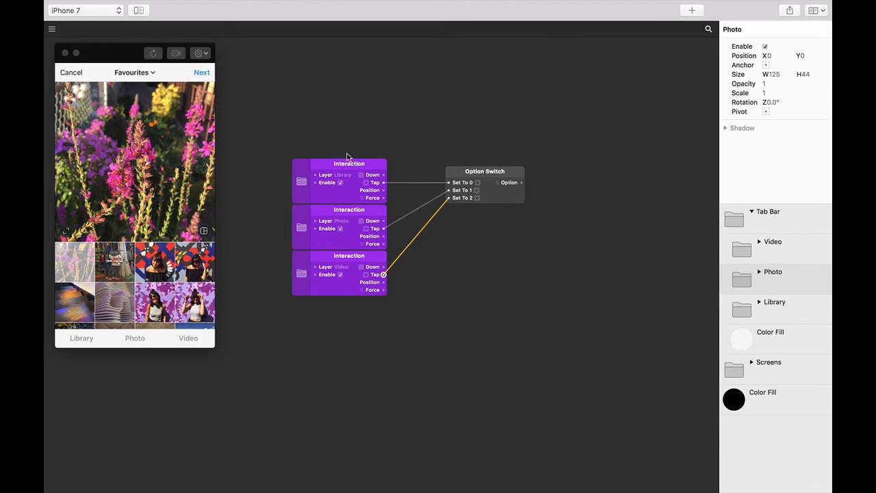
click(134, 338)
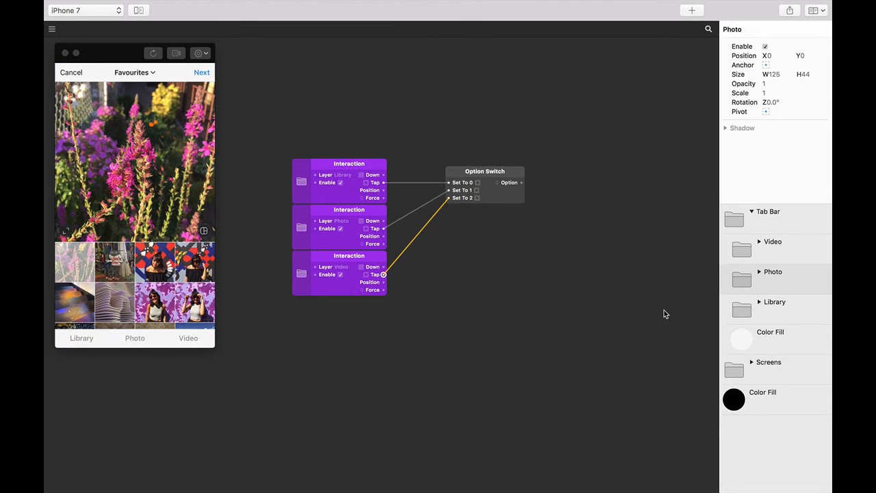
click(81, 338)
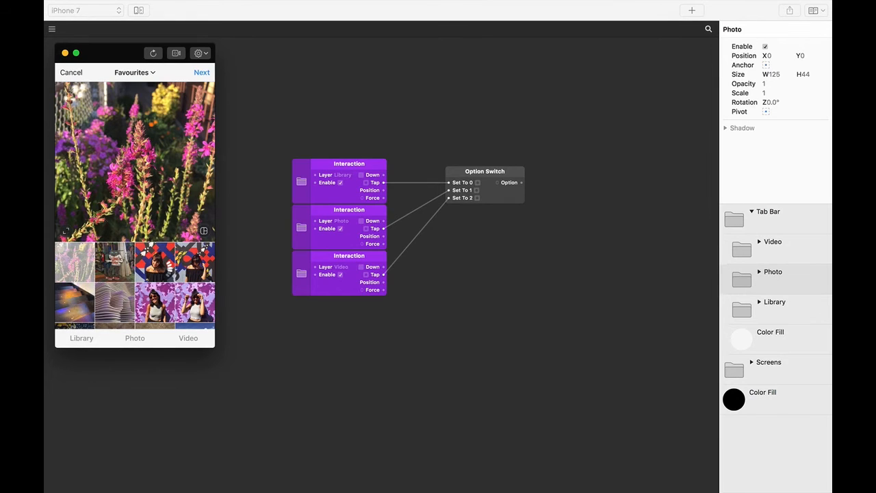
Step: Place an Option Picker right of the Option Switch, fed by its Option output
click(135, 338)
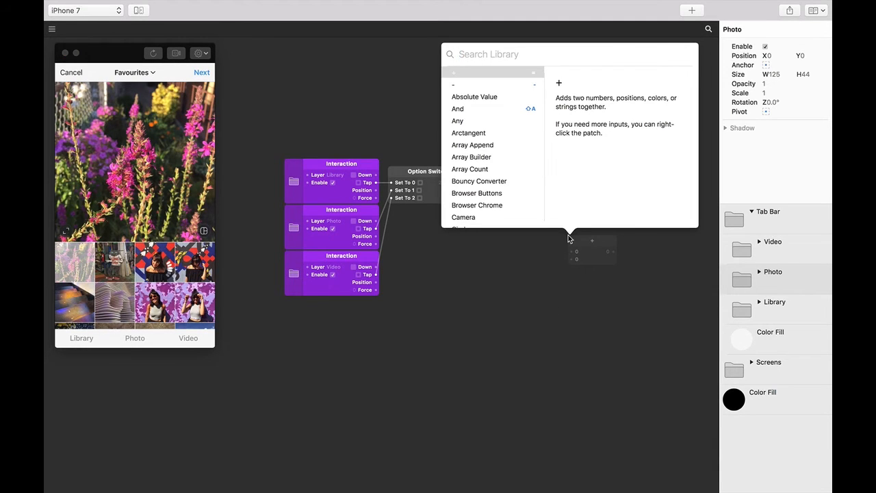
text(option)
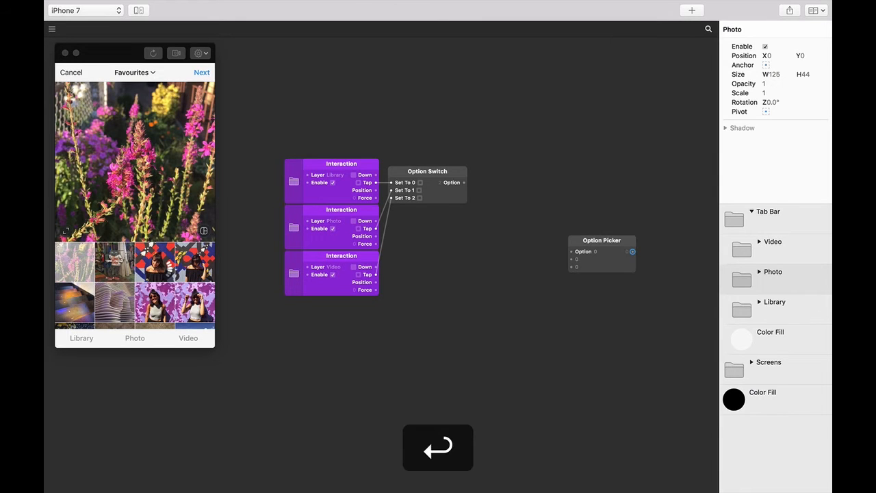
drag(602, 254, 521, 185)
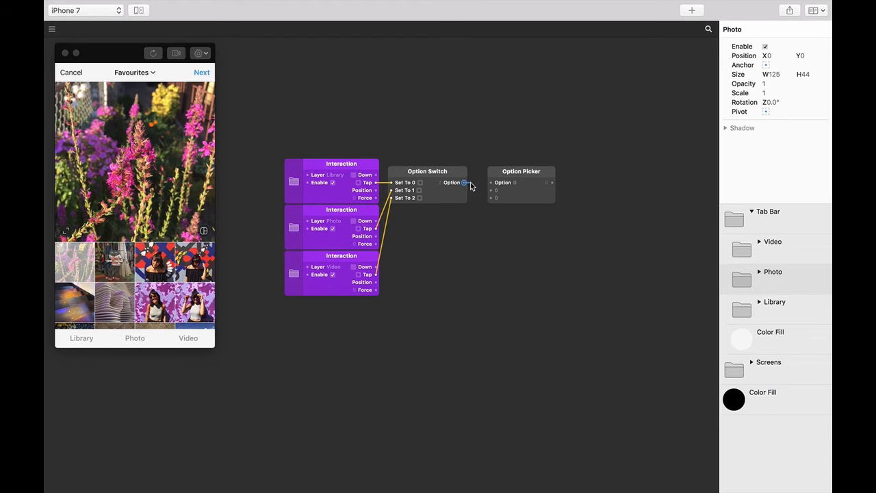
drag(465, 182, 490, 182)
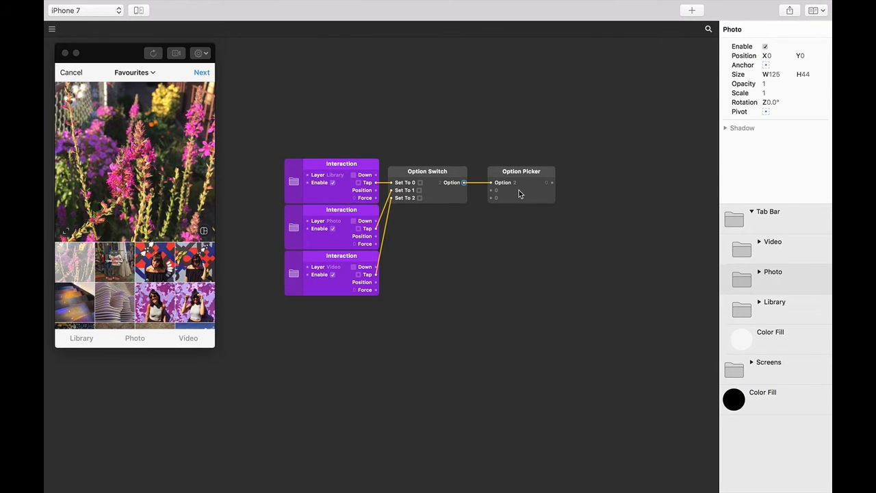
Step: Set the Option Picker's Number of Inputs to 3 from its context menu
right_click(521, 182)
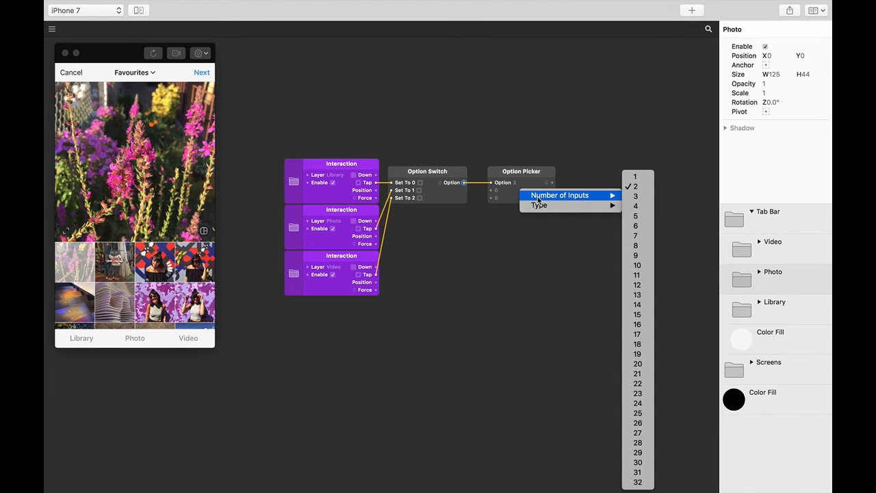
mouse_move(635, 196)
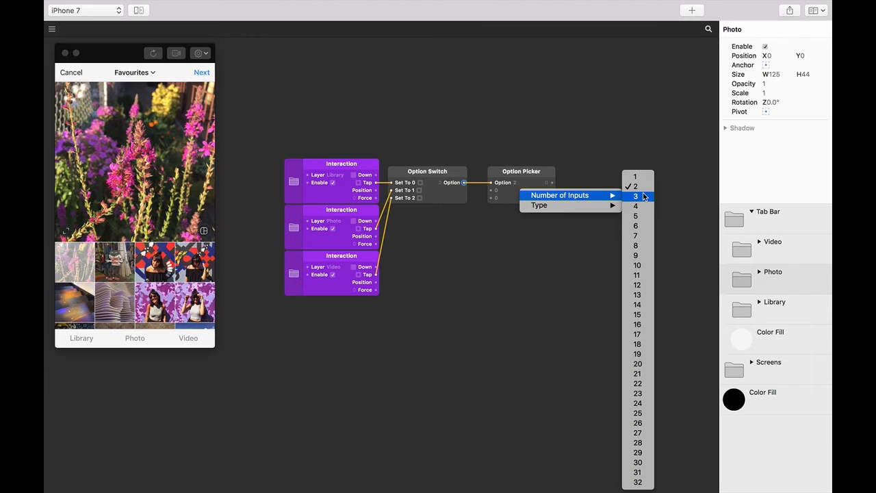
click(635, 196)
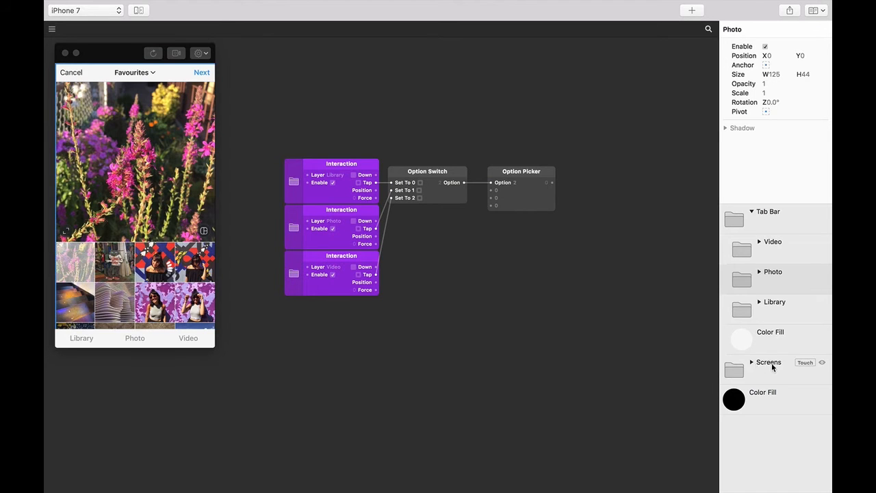
Step: Check the Screens group's X position (-375 for Photo) and edit the picker's second value
click(769, 362)
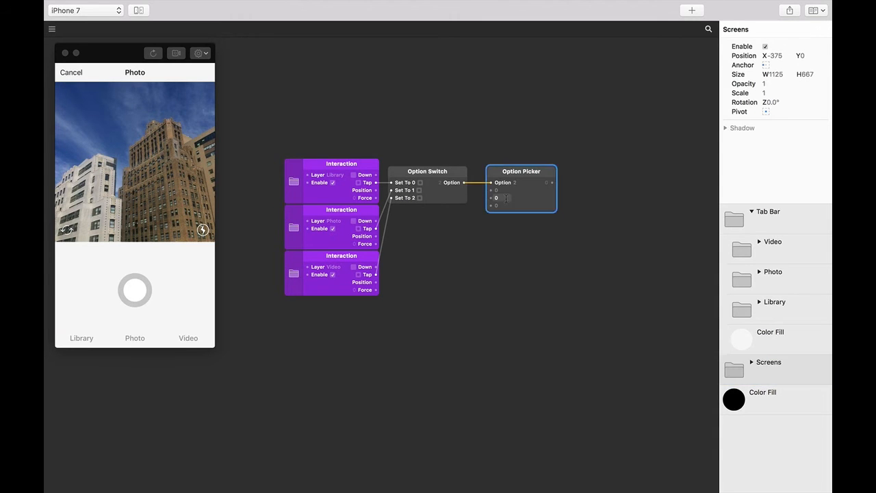
click(499, 198)
text(-375)
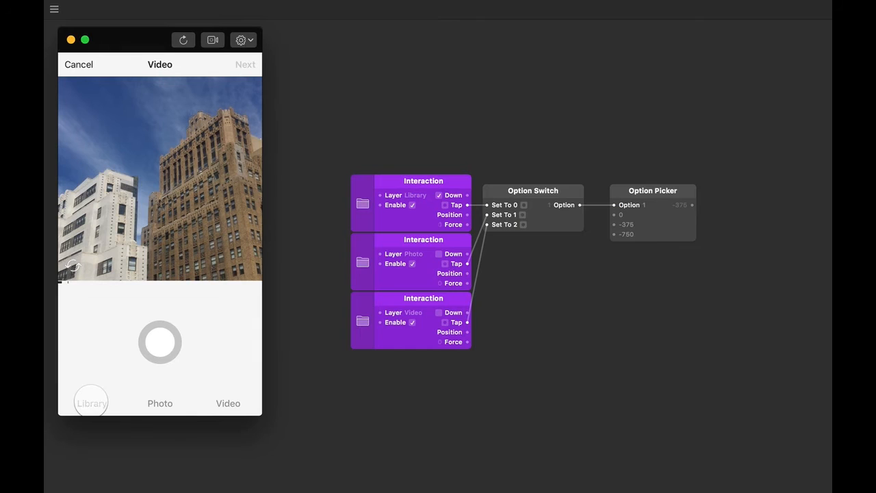
Step: Test the Library and Video taps in the preview, then select the Option Picker patch
click(228, 403)
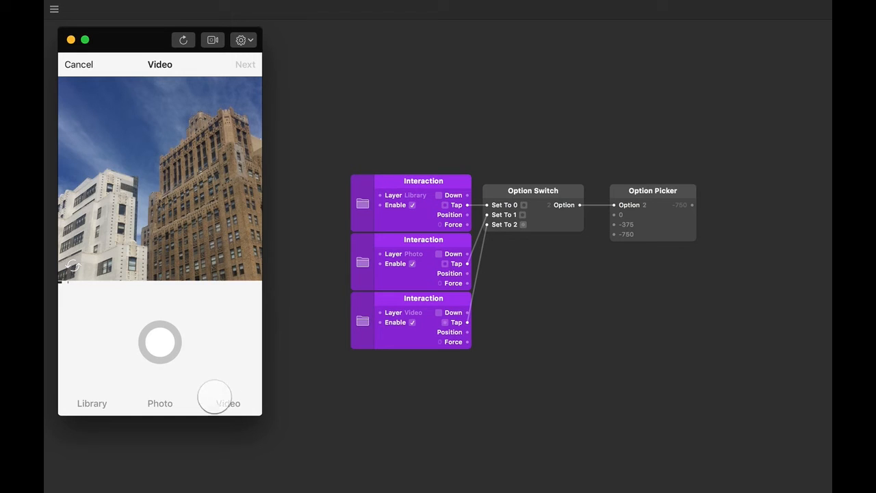
click(160, 404)
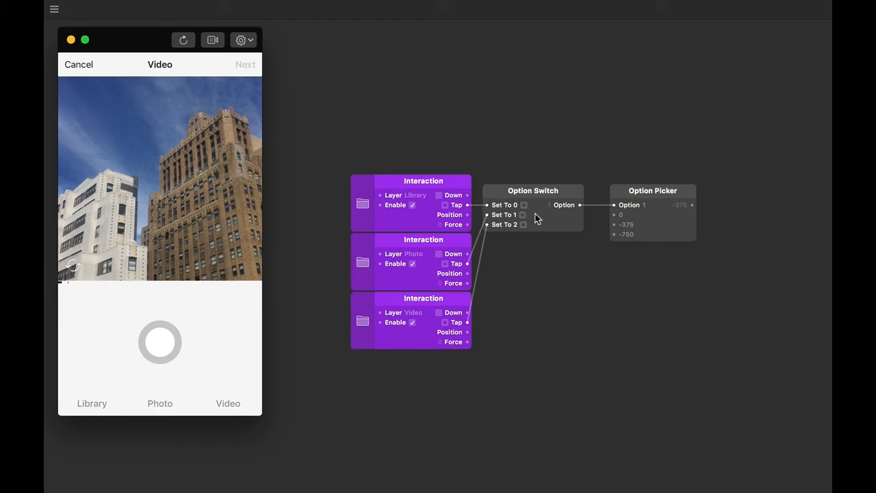
mouse_move(528, 221)
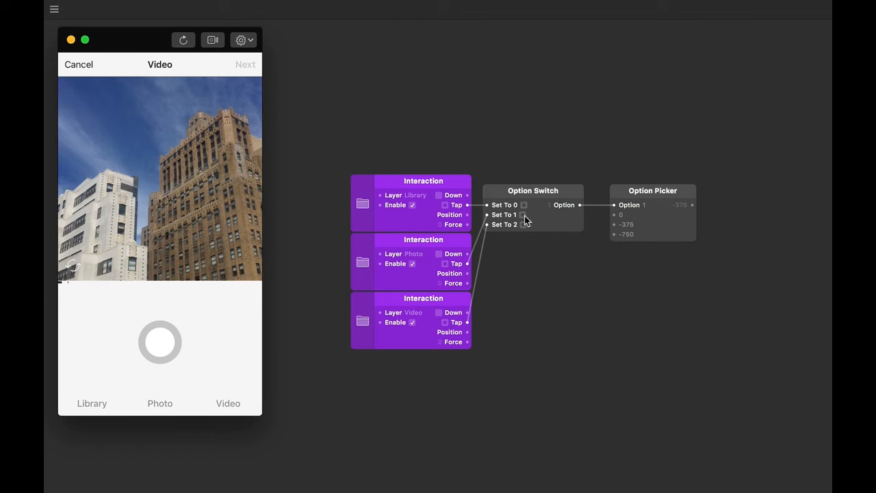
mouse_move(647, 199)
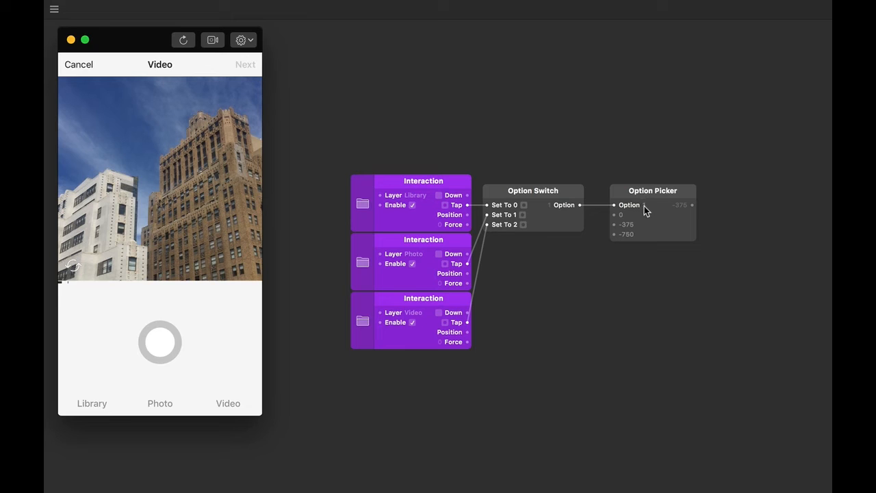
click(652, 212)
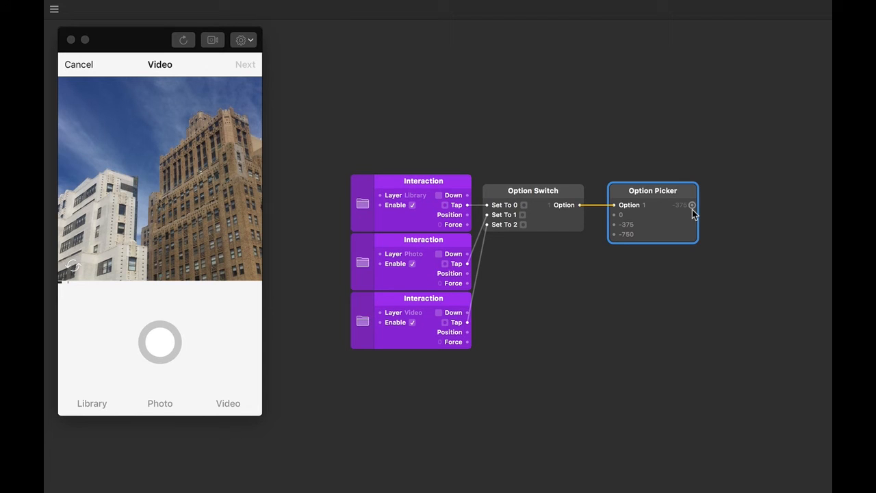
mouse_move(236, 436)
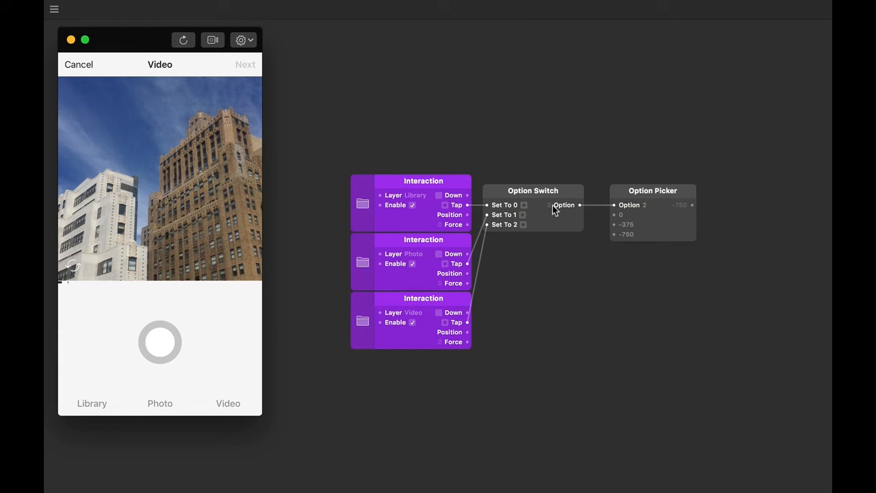
mouse_move(524, 208)
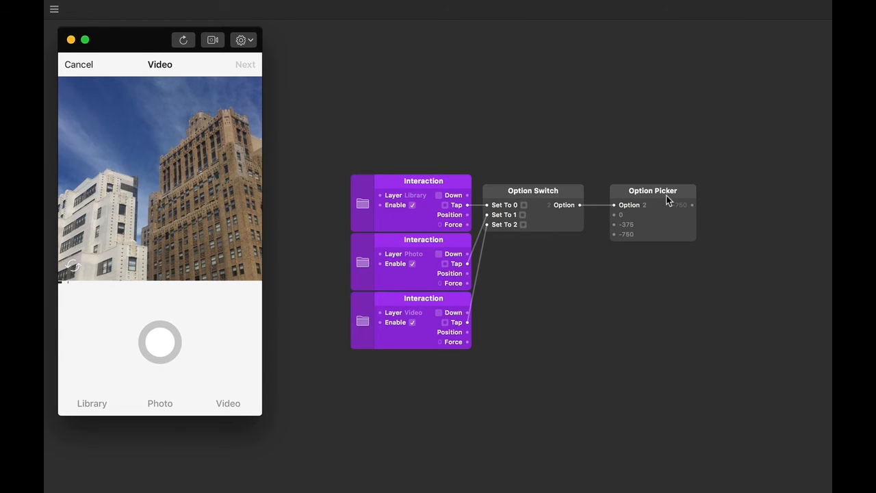
mouse_move(630, 220)
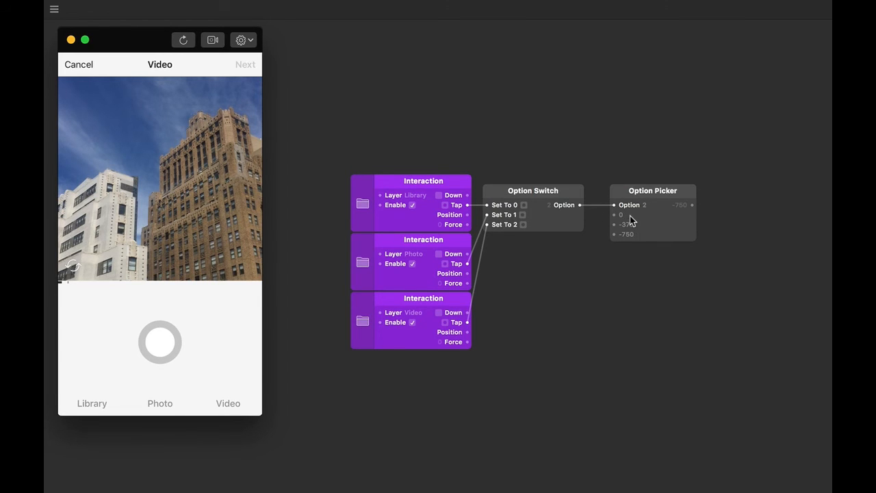
click(652, 190)
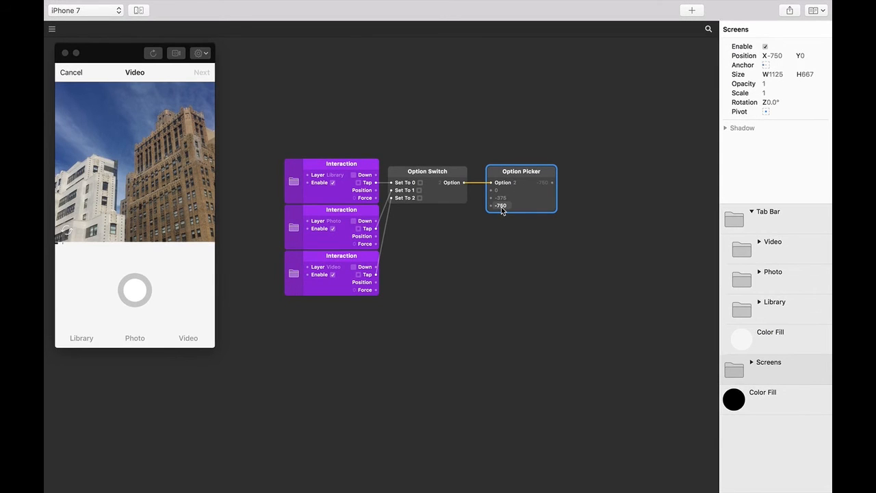
mouse_move(552, 190)
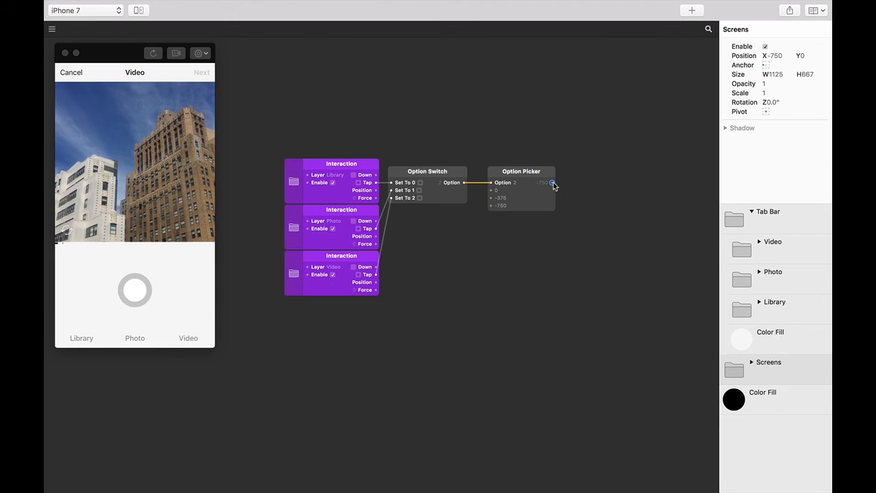
Step: Connect the Option Picker's output port to the Screens layer's Position X input
drag(553, 183, 633, 141)
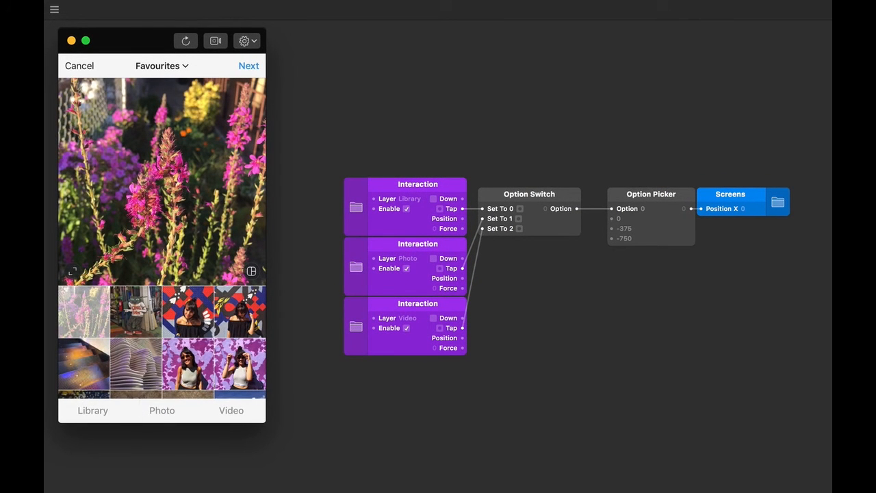
click(231, 410)
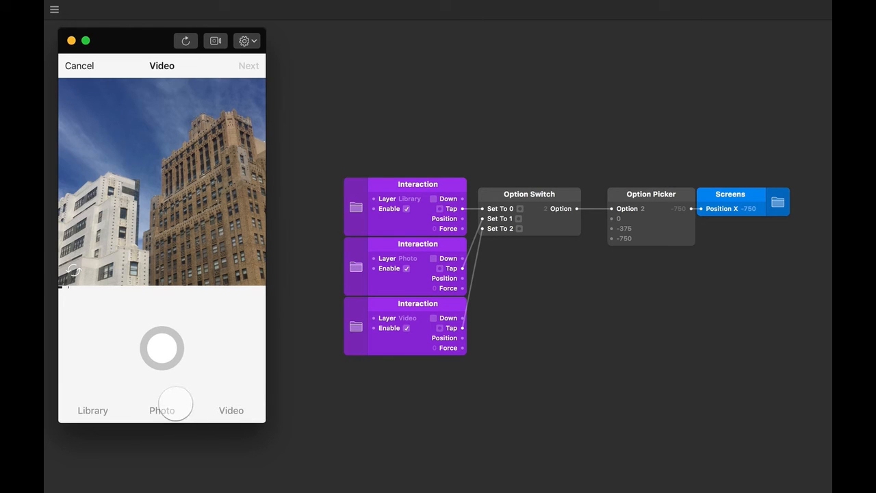
click(93, 410)
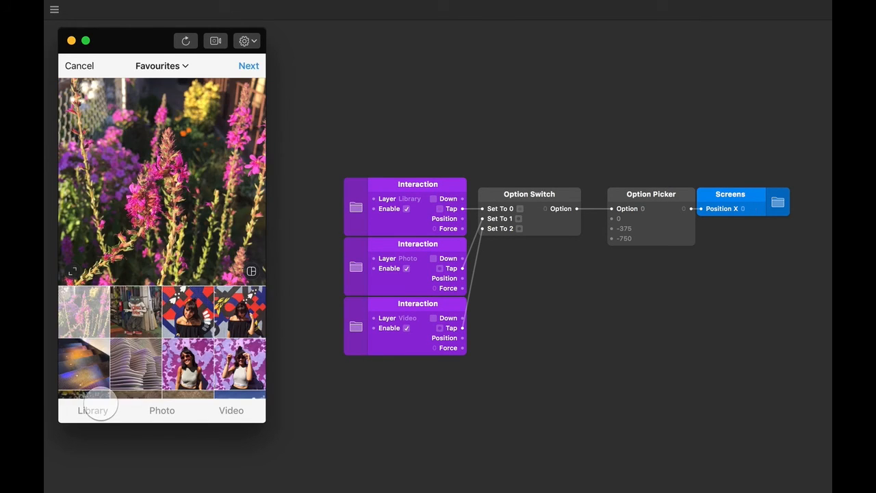
click(231, 410)
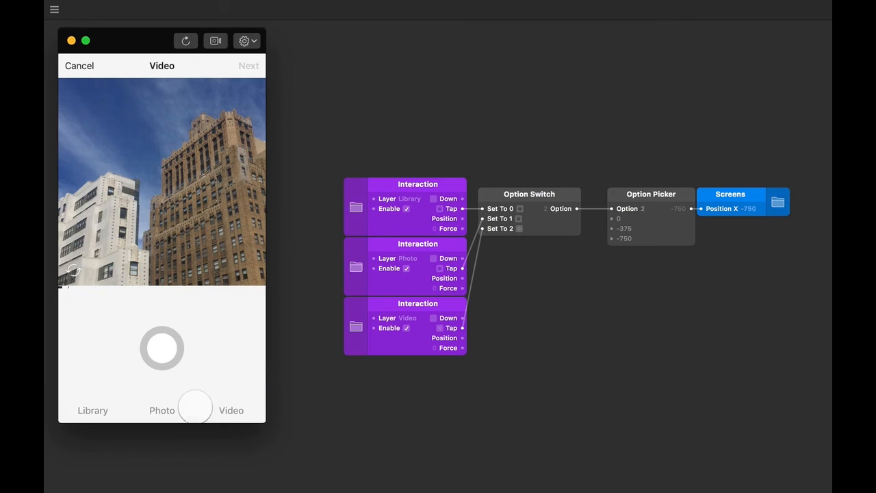
click(92, 410)
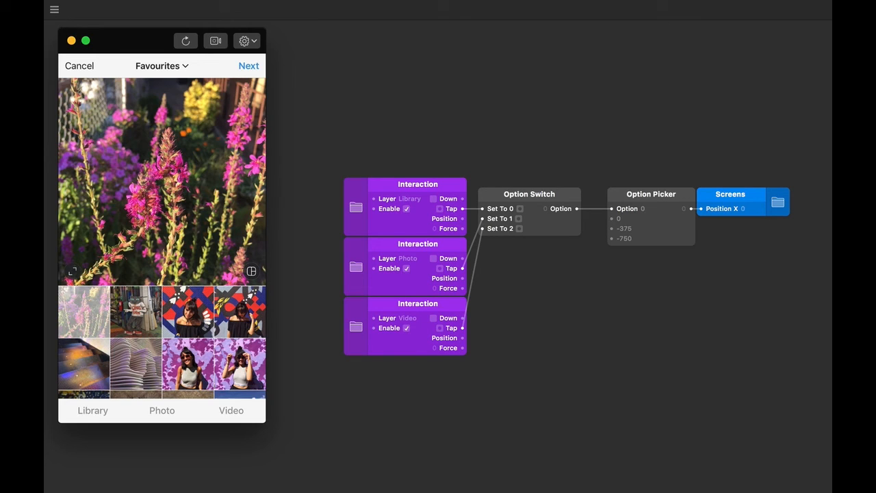
mouse_move(716, 236)
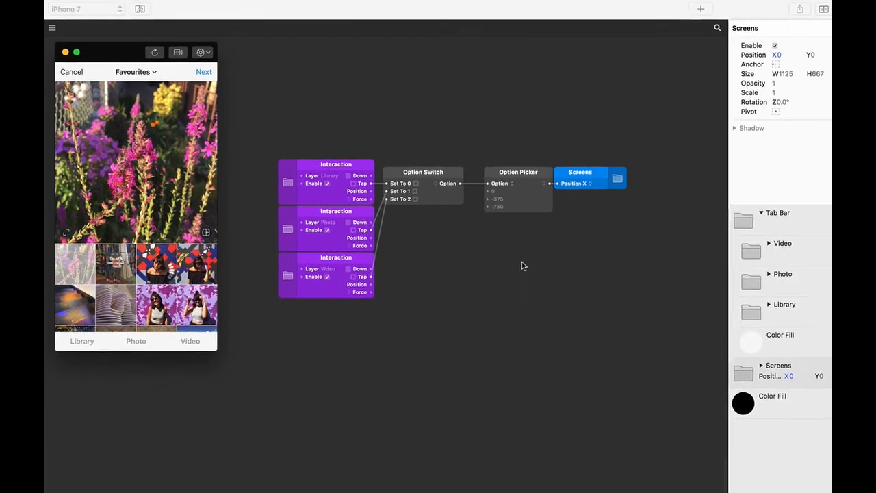
Step: Insert Pop Animation via an 'ani' search, move it aside, and set Bounciness 0, Speed 20
click(518, 172)
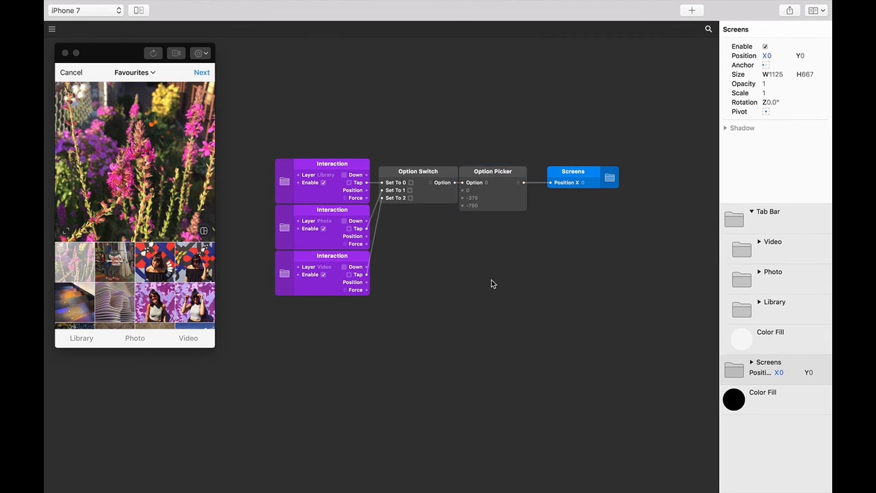
text(ani)
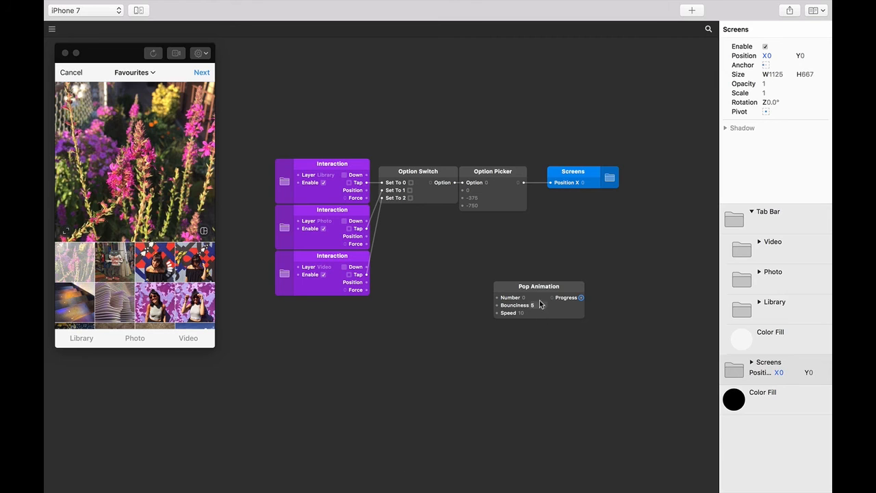
drag(539, 285, 562, 110)
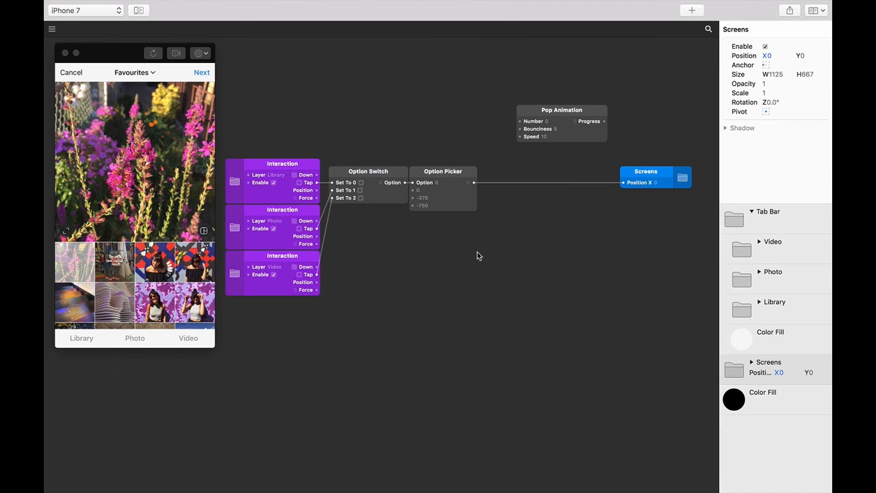
click(561, 128)
text(0)
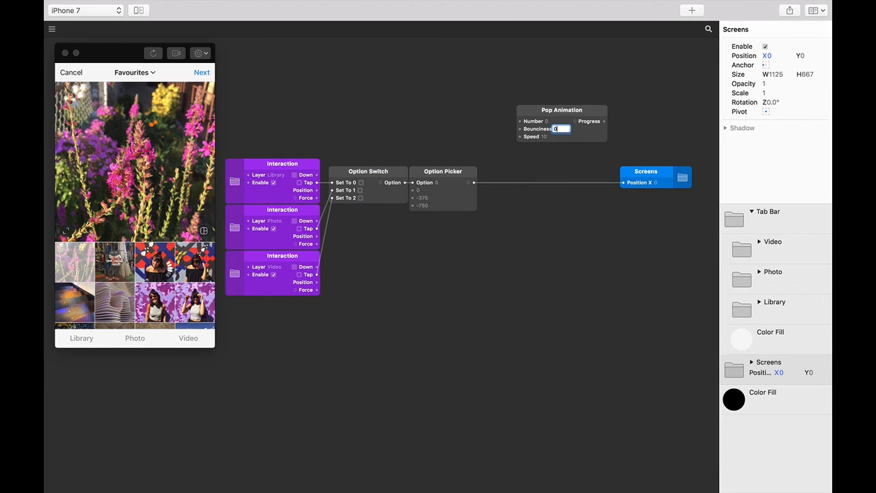
click(544, 137)
text(20)
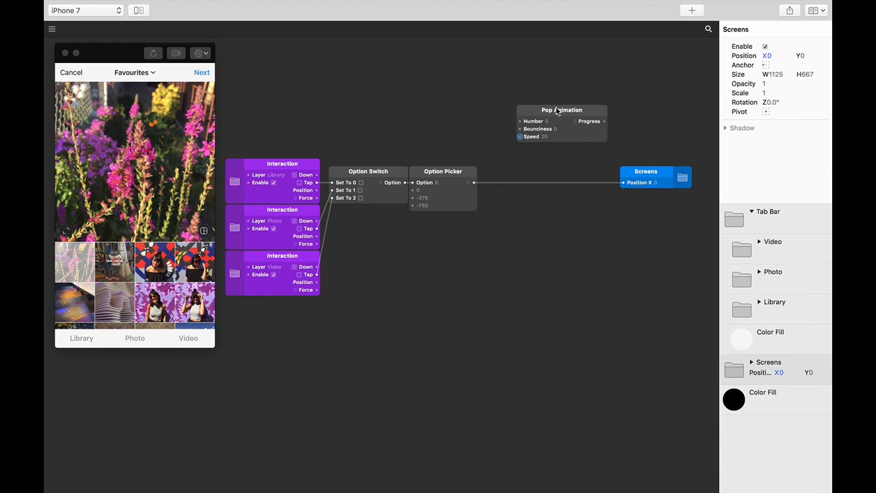
Step: Place Pop Animation between the Option Picker and Screens, sending Progress into Position X
drag(561, 110, 547, 201)
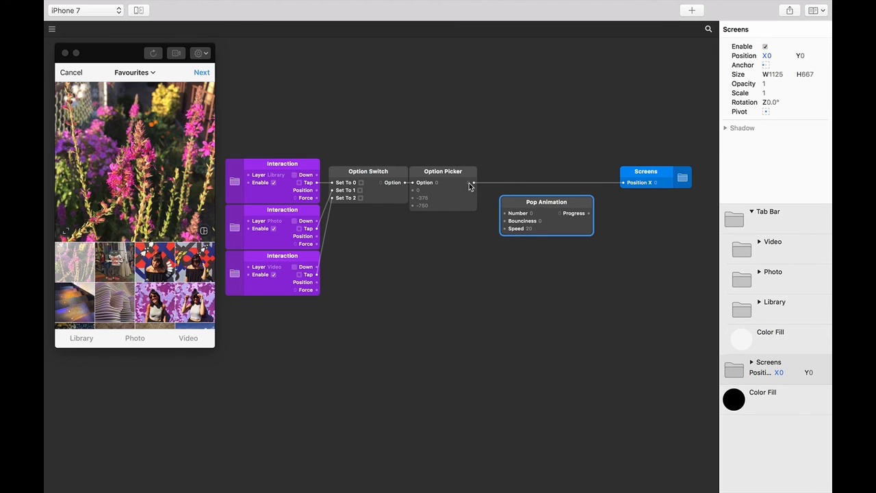
mouse_move(492, 195)
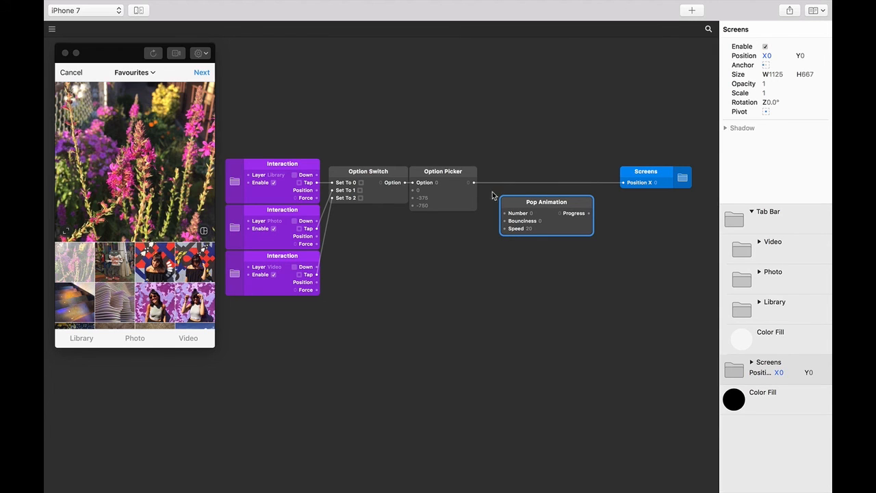
mouse_move(473, 183)
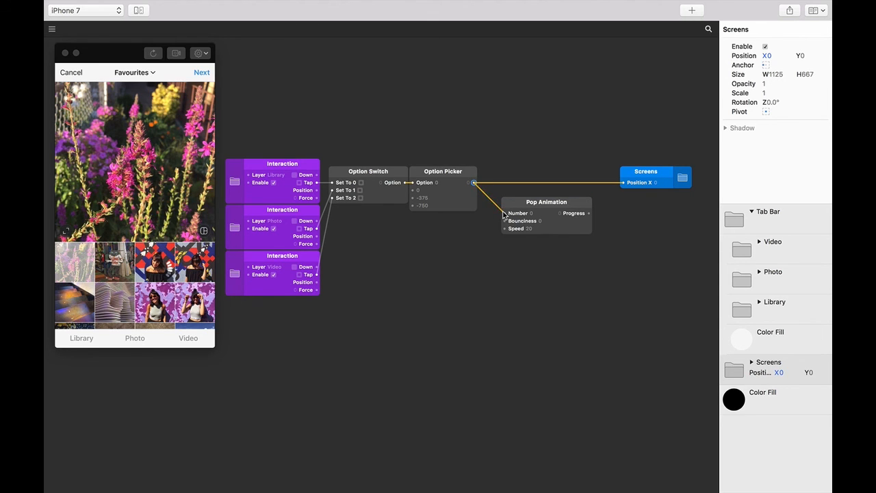
mouse_move(590, 216)
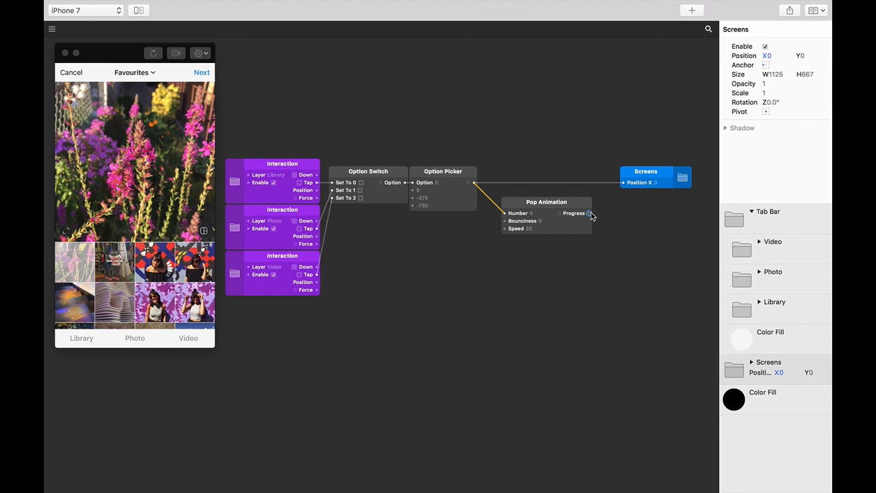
drag(590, 213, 623, 182)
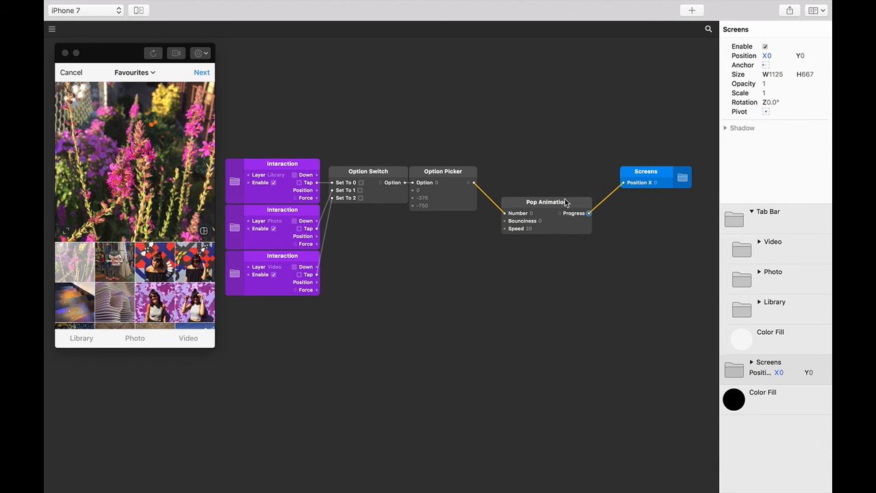
drag(546, 212, 527, 182)
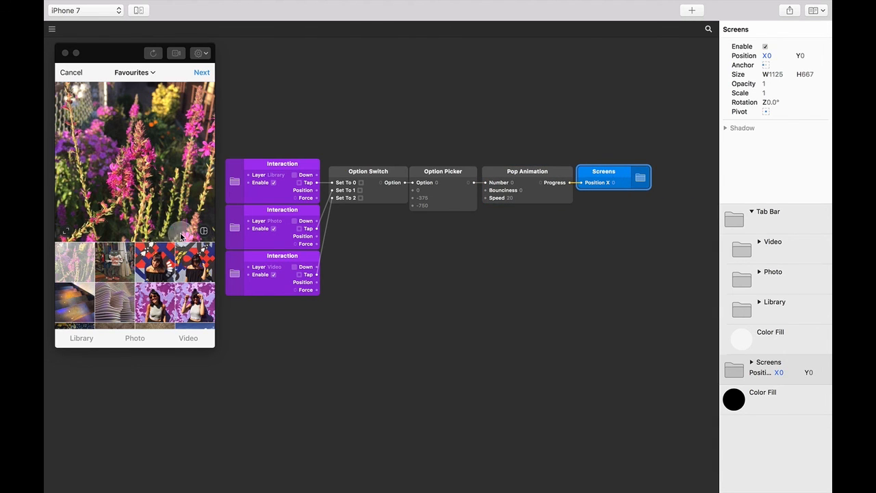
Step: Tap the Video, Photo and Library tabs repeatedly to watch screens slide, ending on Photo
click(188, 338)
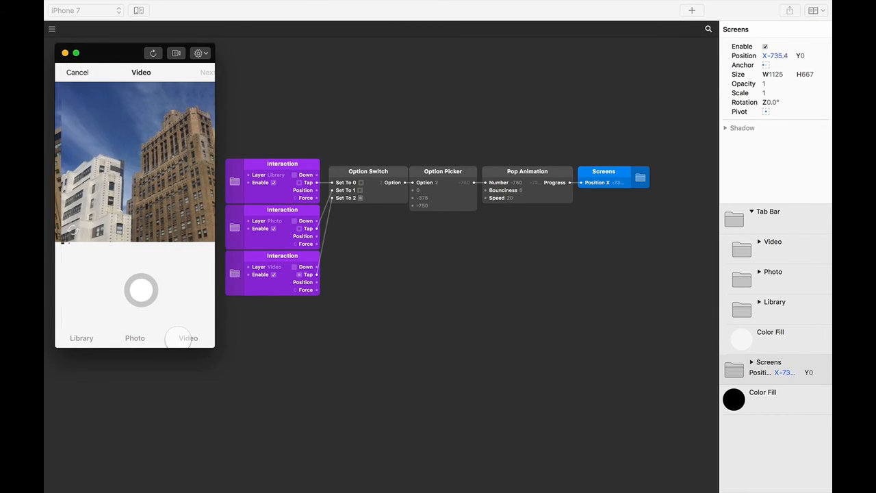
click(135, 338)
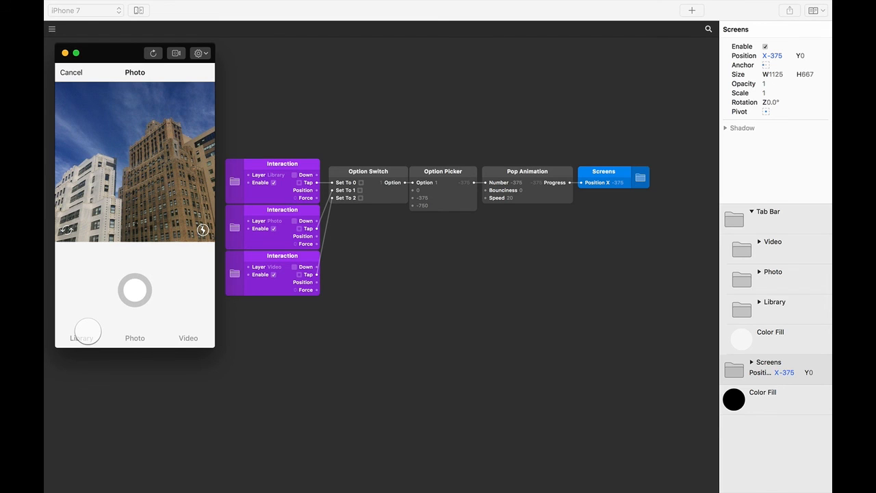
click(81, 337)
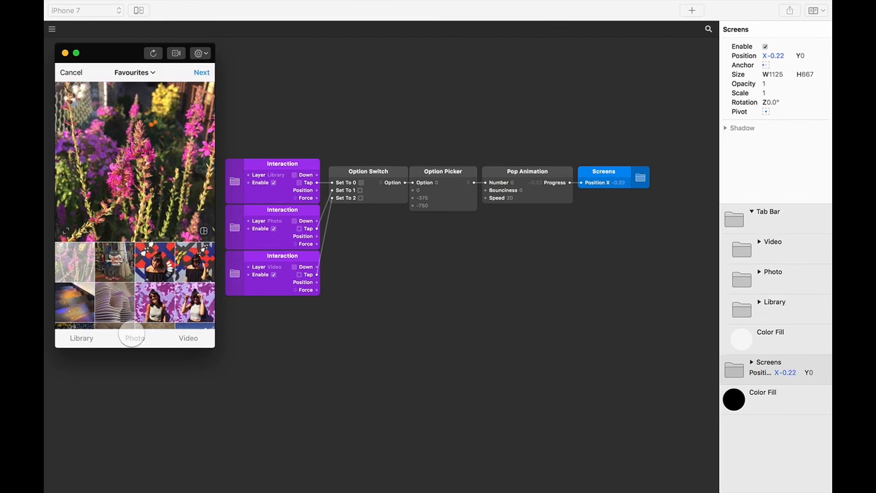
click(188, 338)
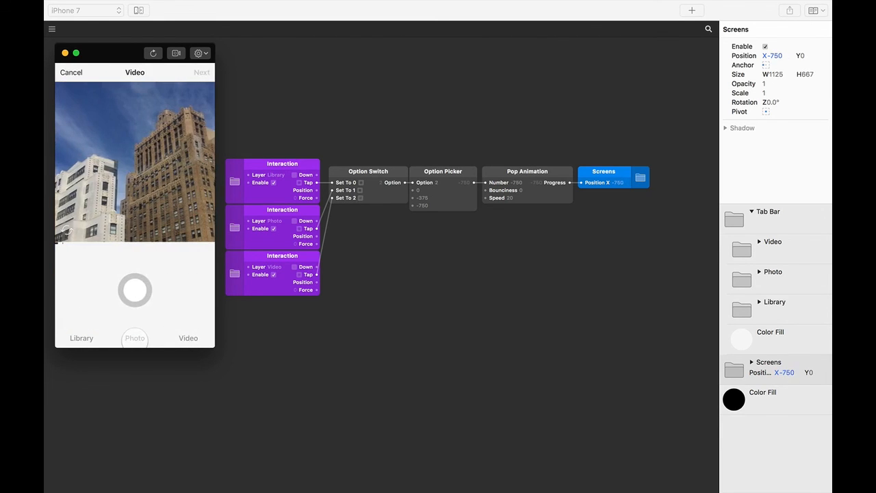
click(134, 337)
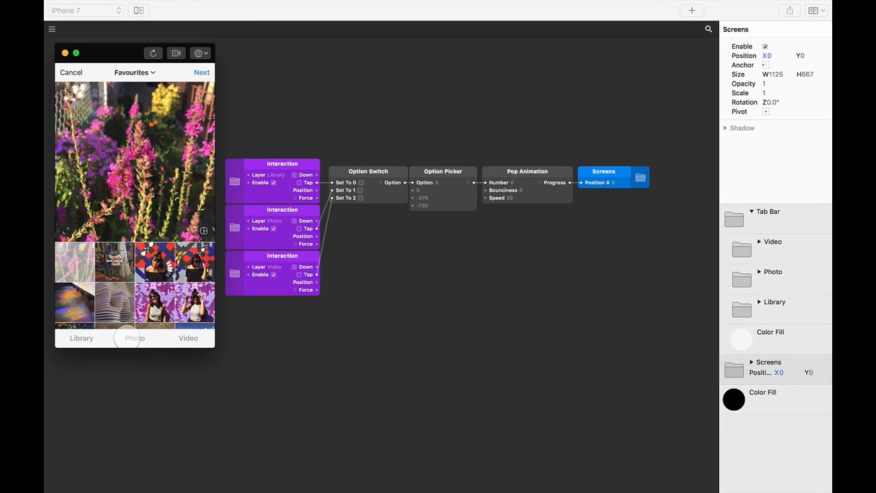
click(189, 338)
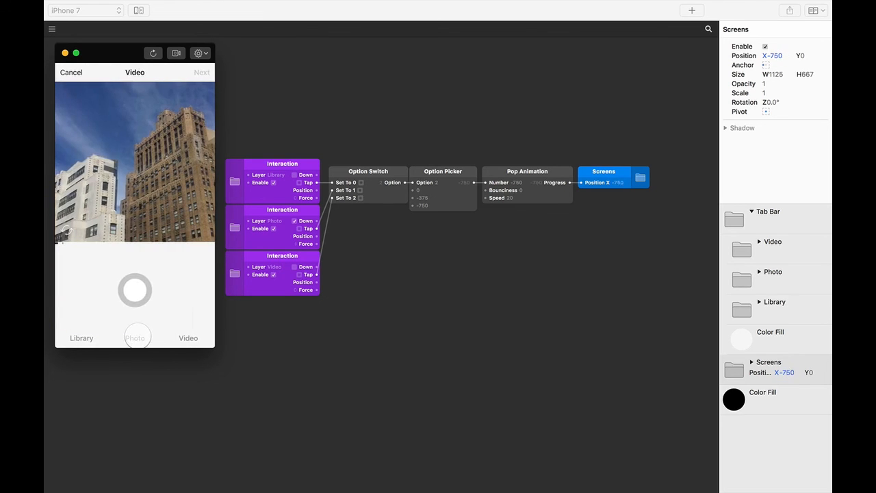
click(136, 337)
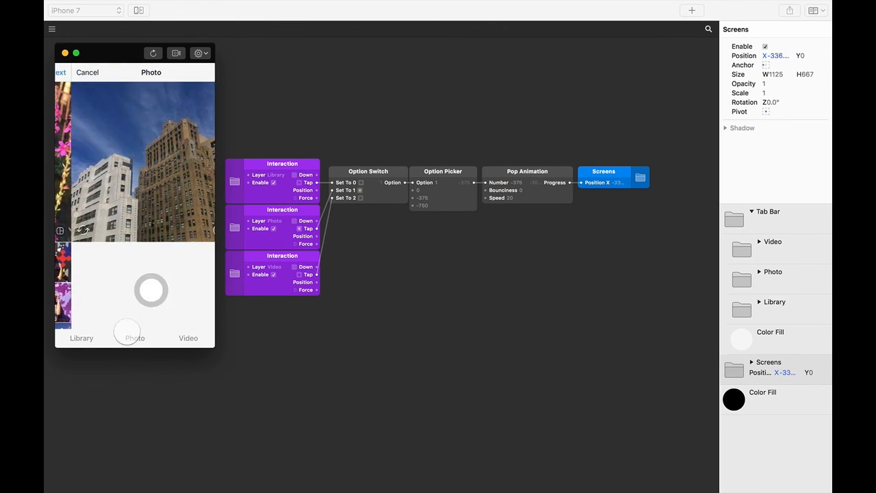